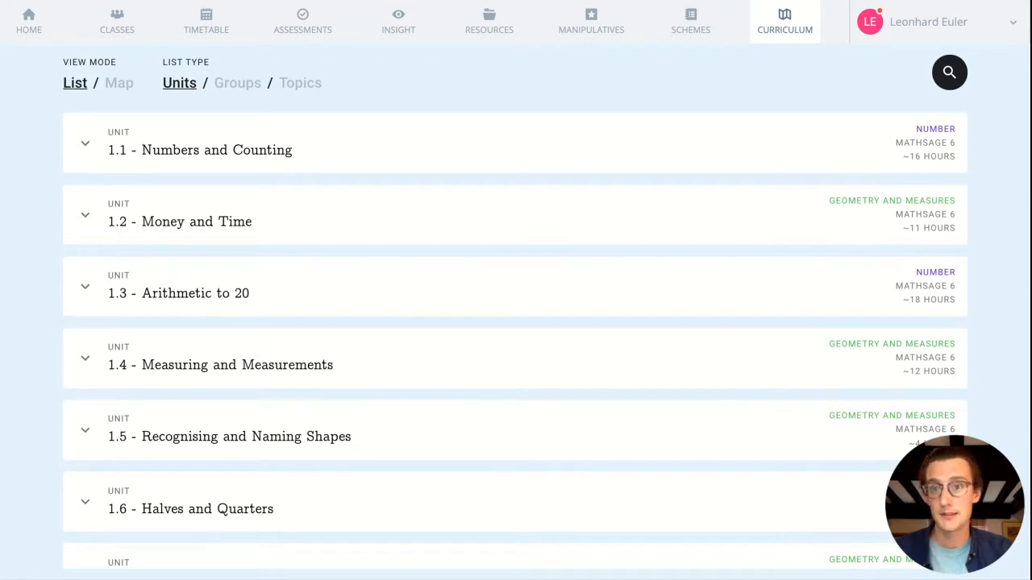
Scroll the unit list down to unit 6.10 Accuracy and Proportion and expand its statements.
click(86, 143)
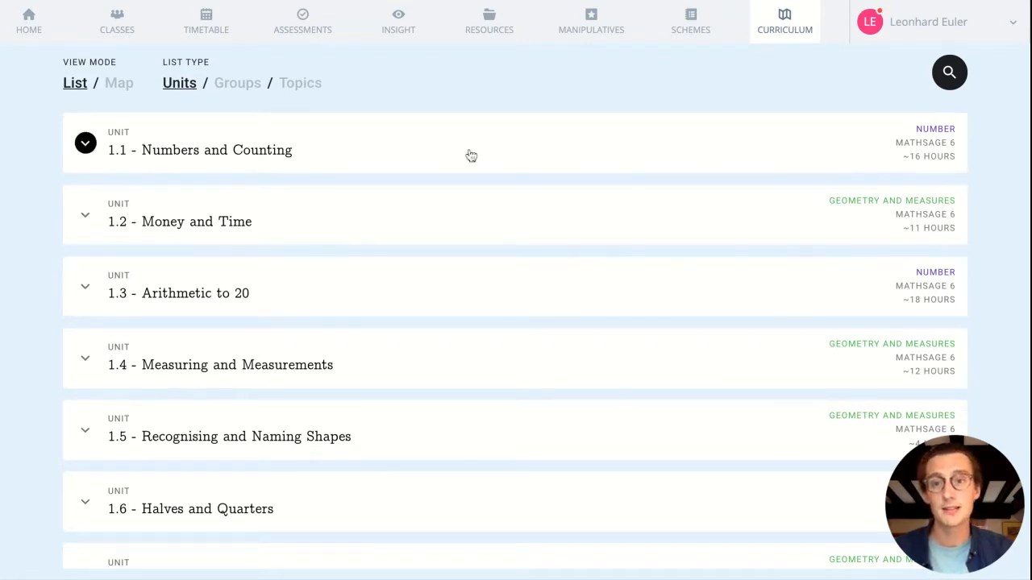
scroll(down, 3)
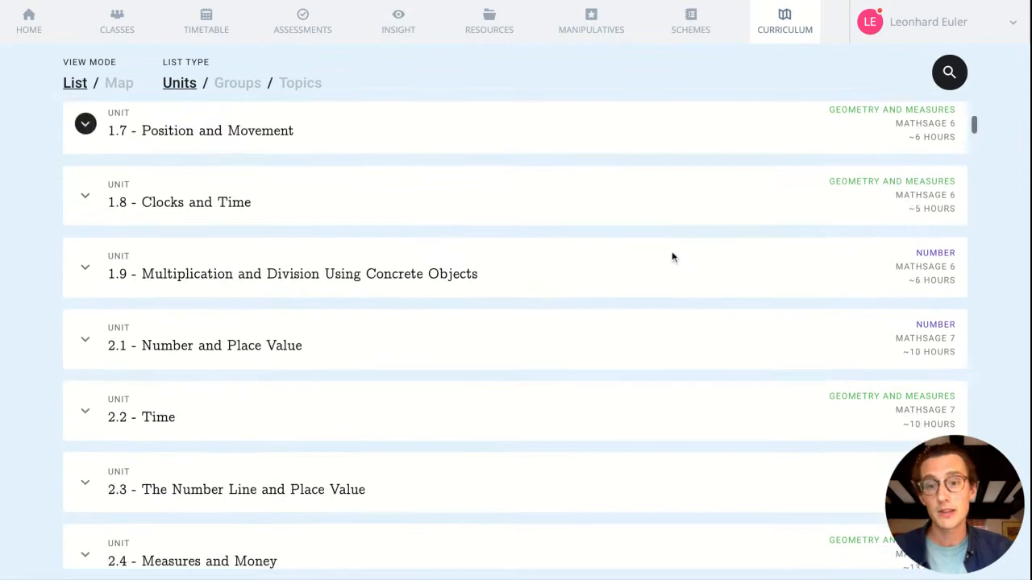
scroll(down, 3)
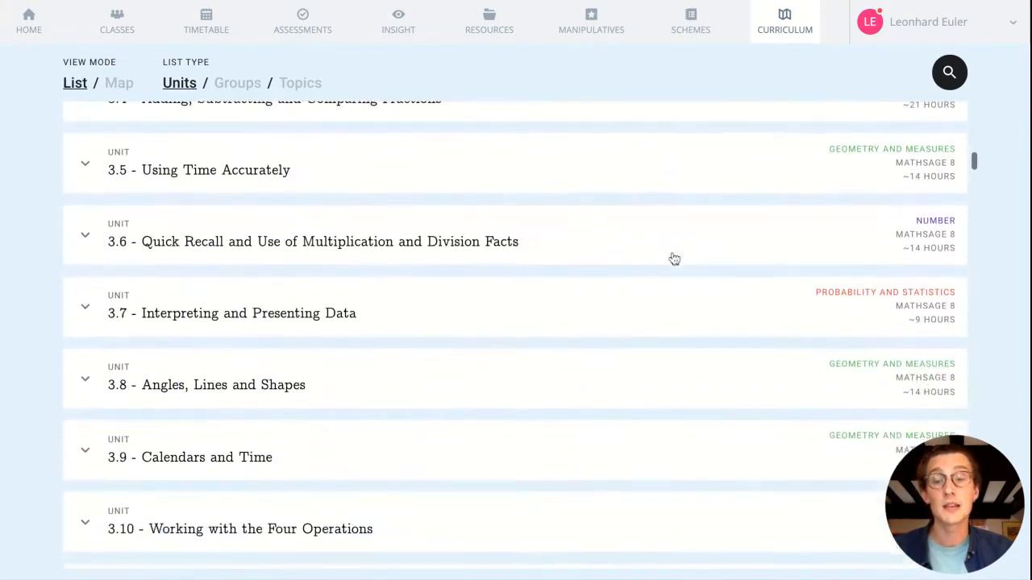
scroll(down, 3)
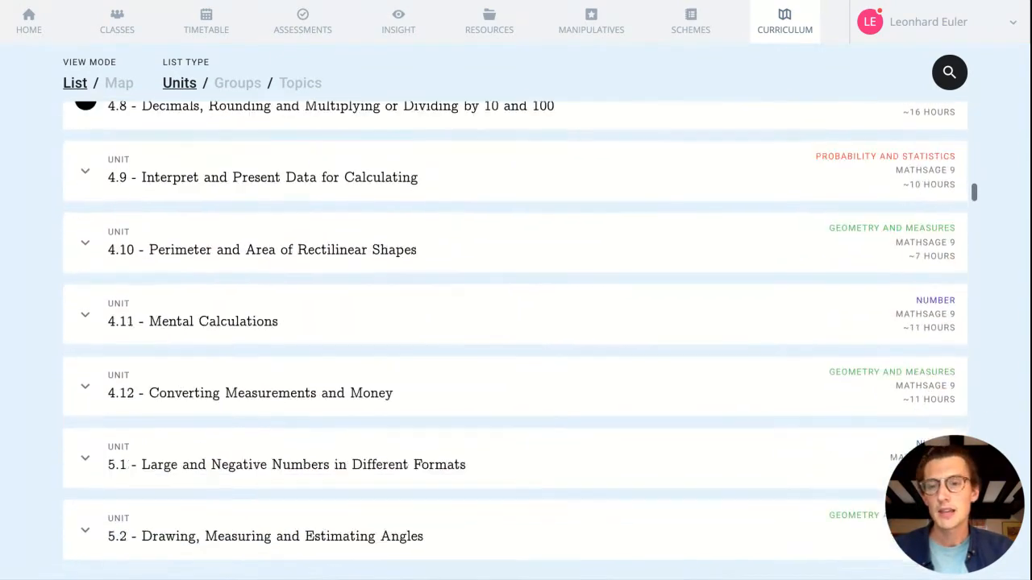
scroll(down, 3)
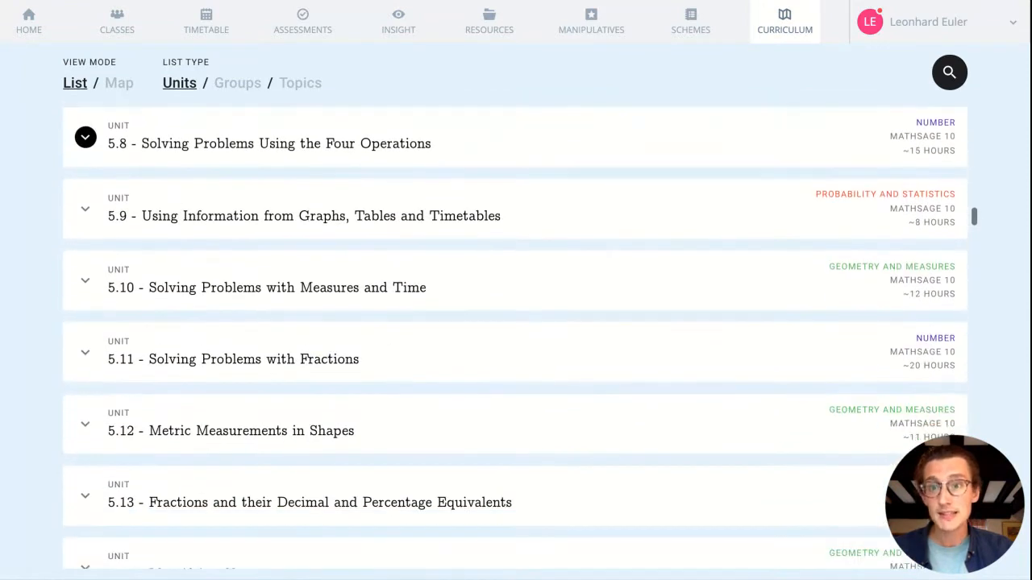
scroll(down, 3)
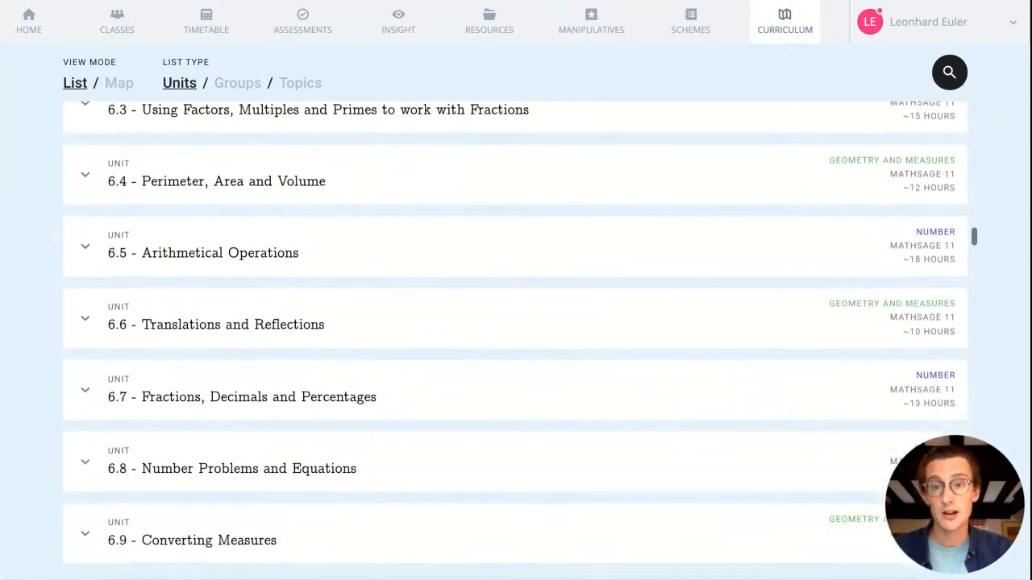
scroll(down, 3)
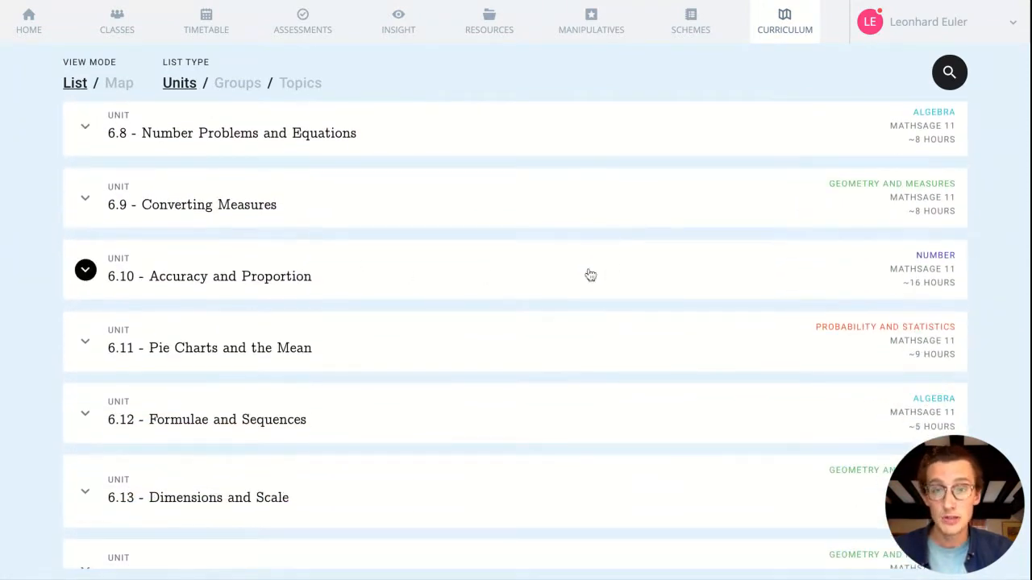
click(86, 270)
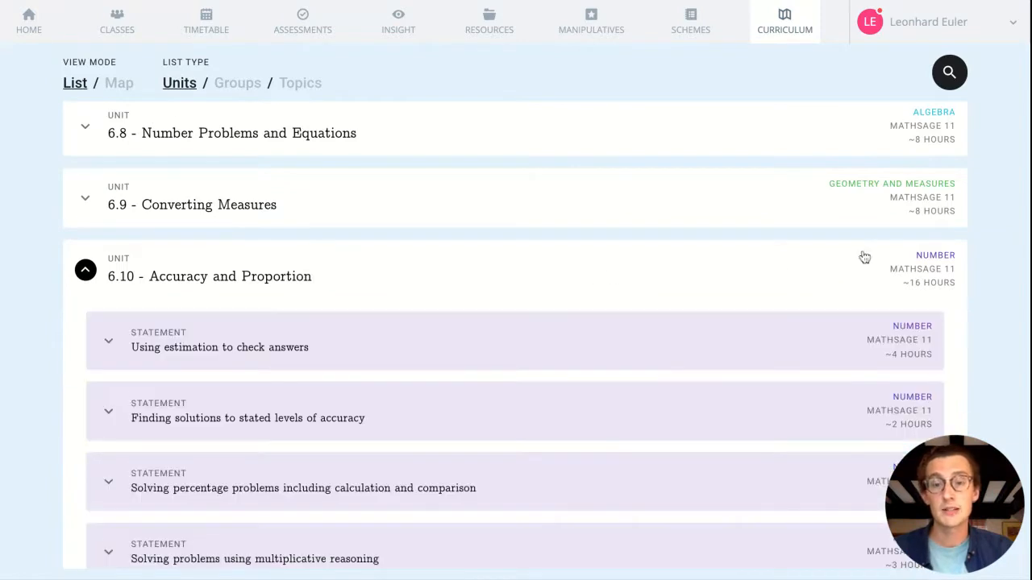
scroll(down, 3)
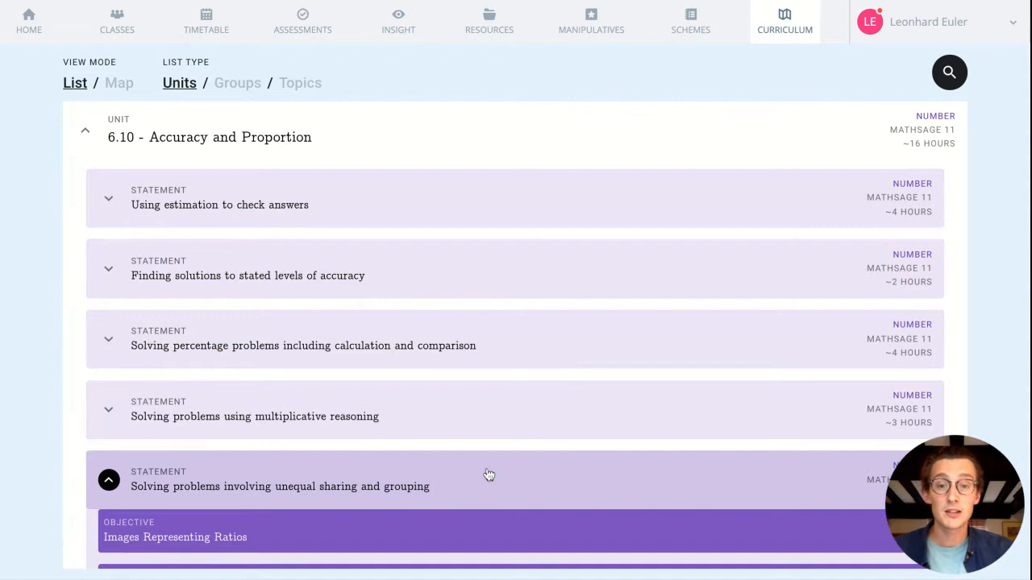
scroll(down, 3)
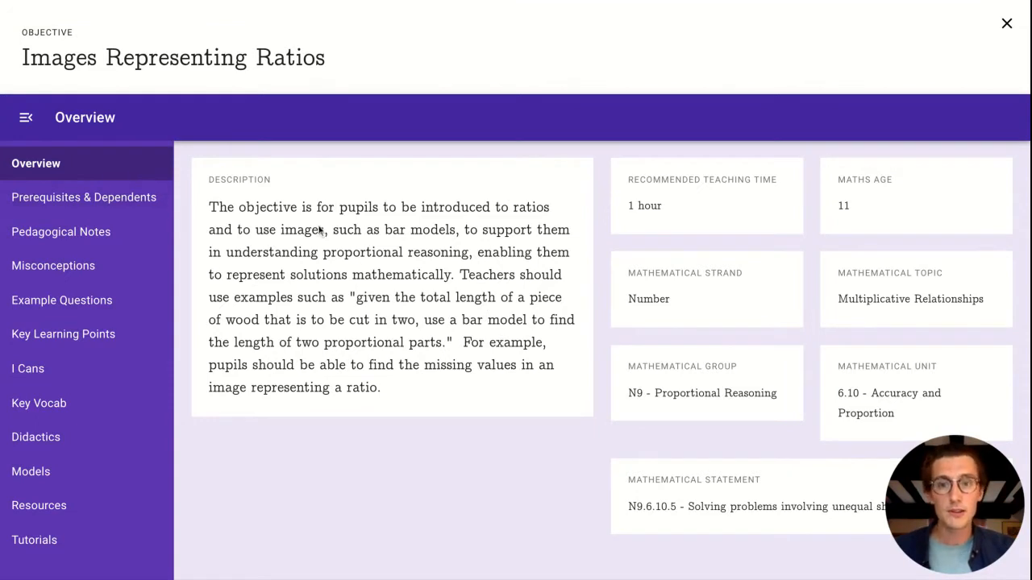
mouse_move(788, 325)
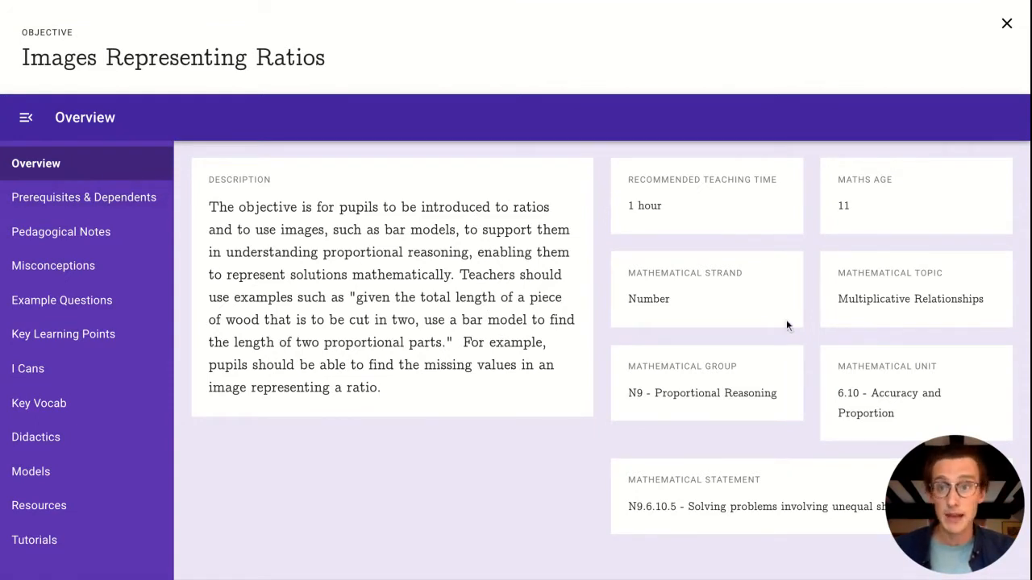
mouse_move(108, 197)
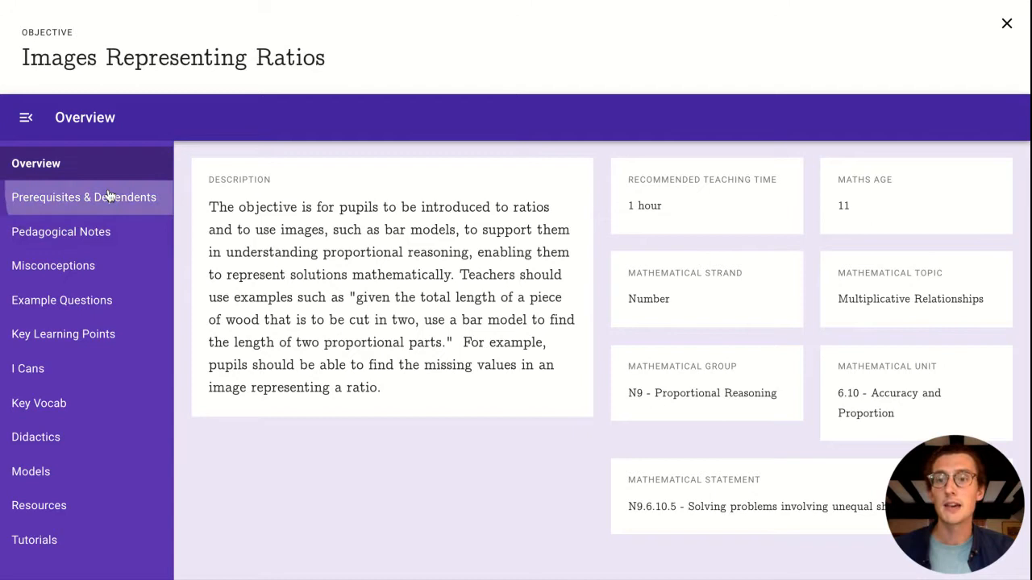
View the objective's Prerequisites & Dependents, Pedagogical Notes, then Misconceptions sections.
click(84, 196)
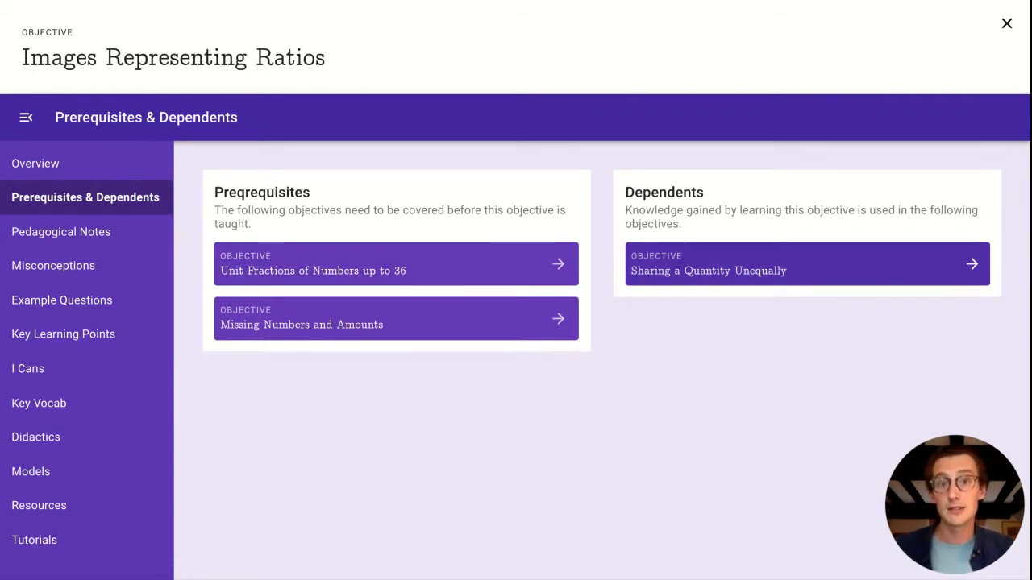
click(61, 231)
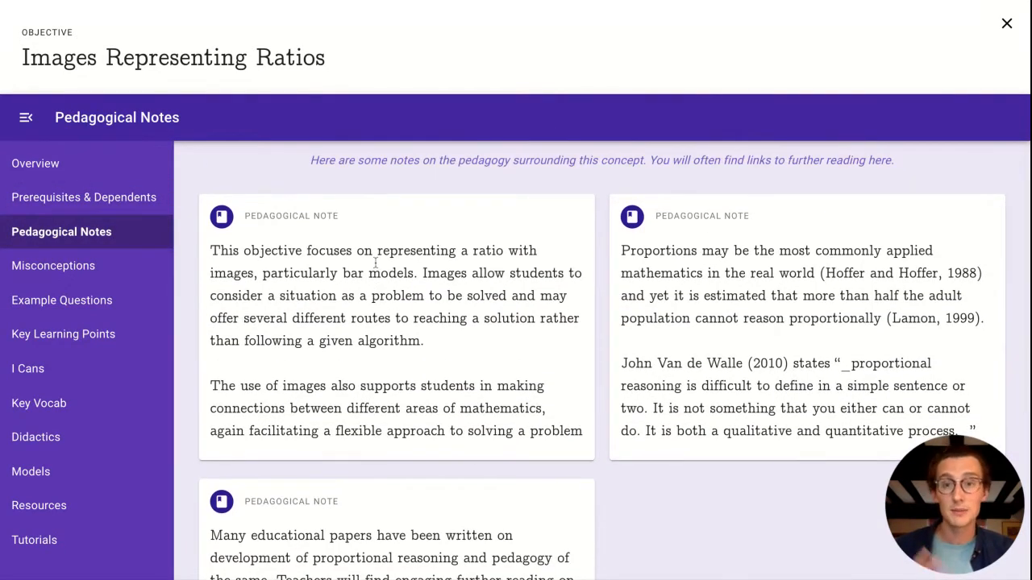
mouse_move(125, 277)
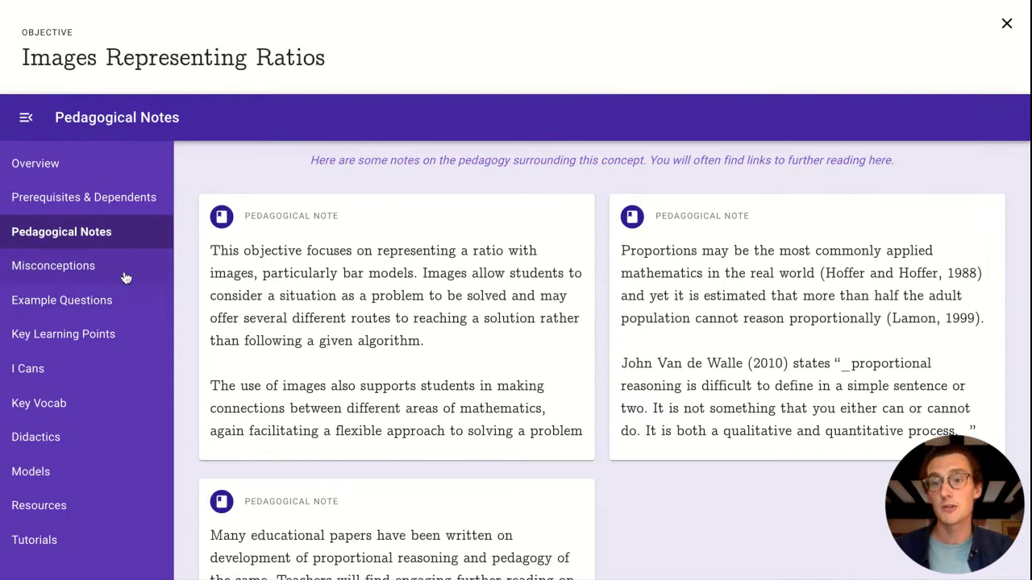
click(53, 265)
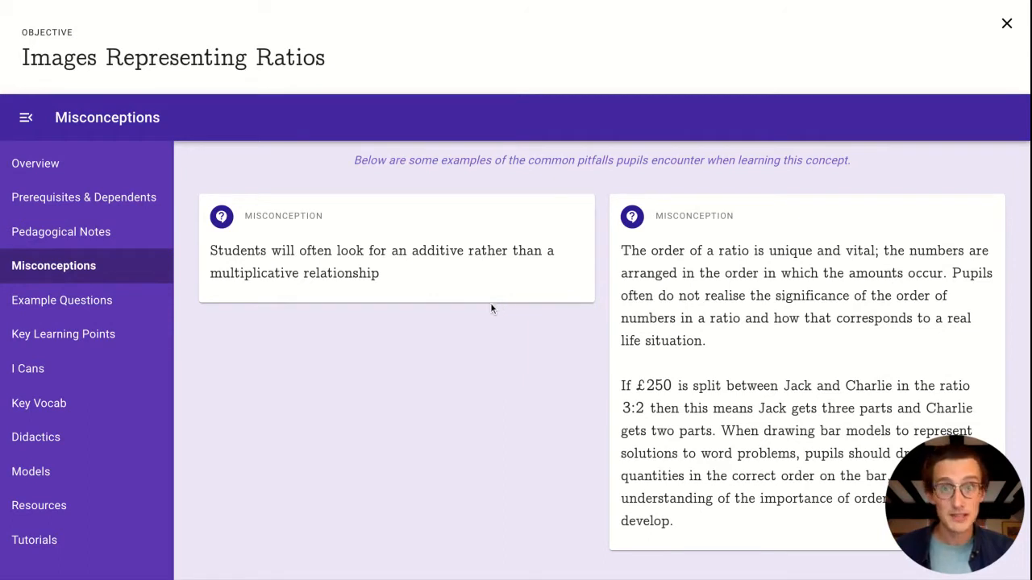
Show example questions, regenerate the ratio question, then view Key Learning Points and I Cans.
click(62, 299)
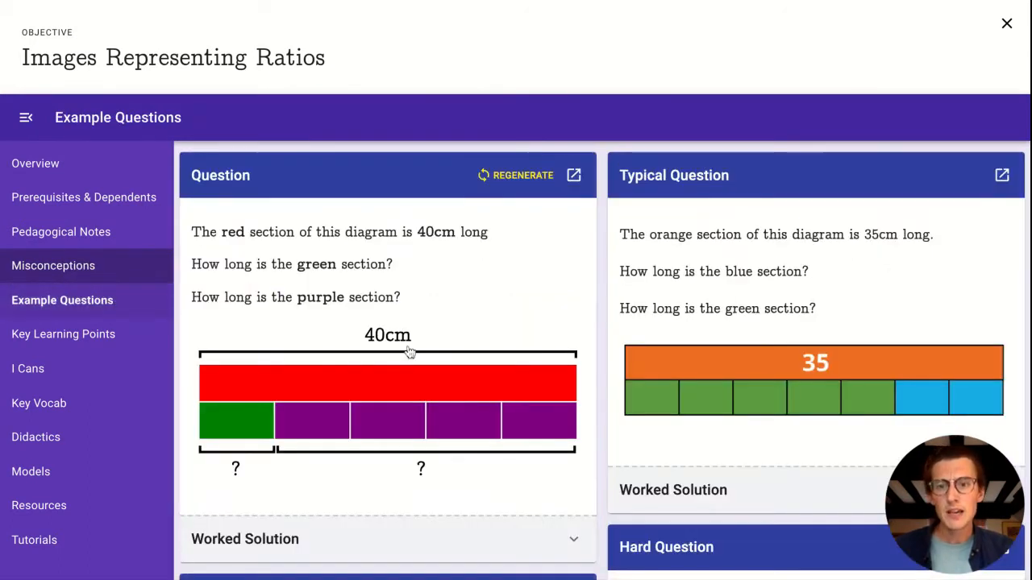
click(515, 175)
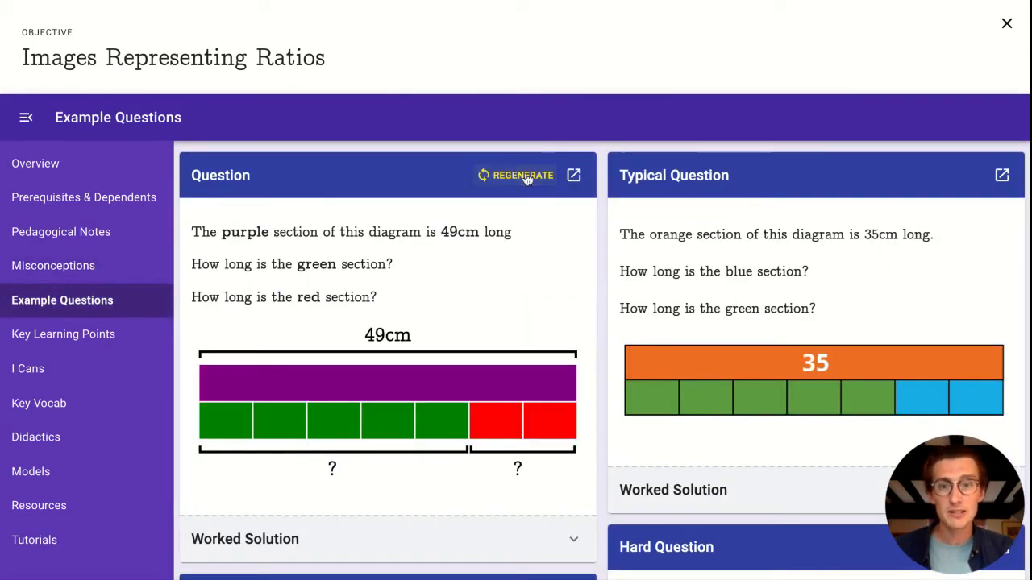
mouse_move(574, 175)
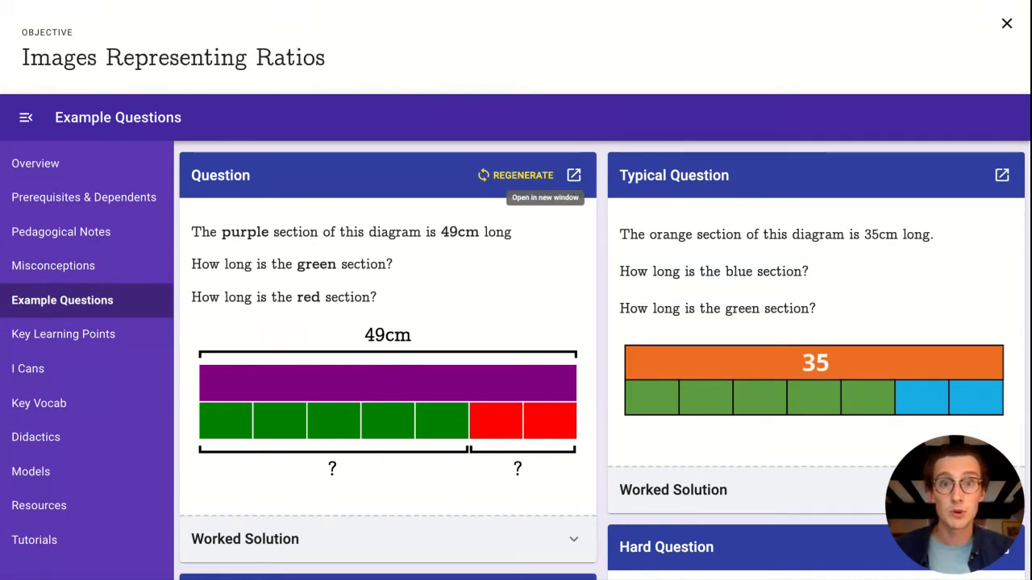
mouse_move(63, 333)
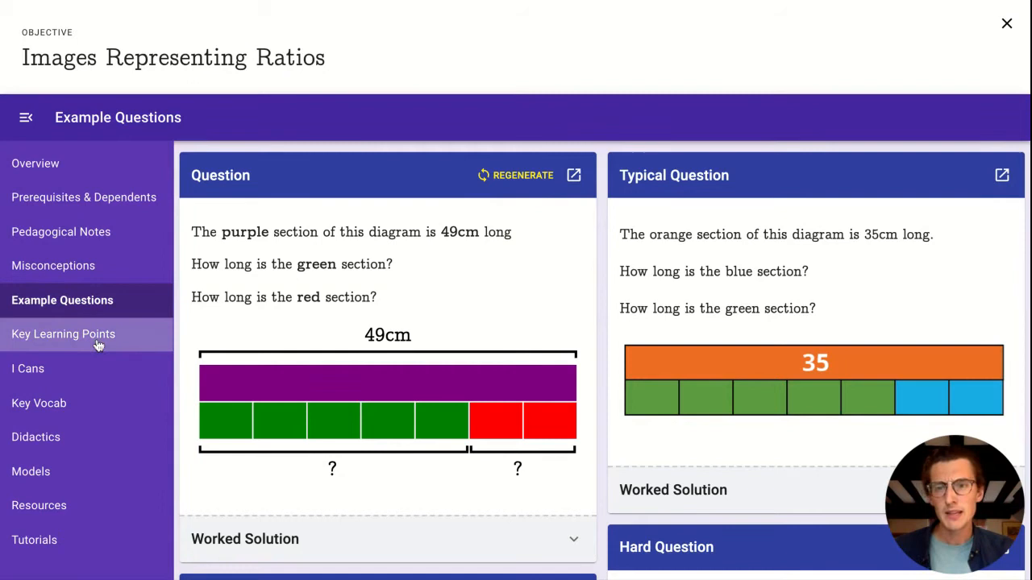
click(63, 333)
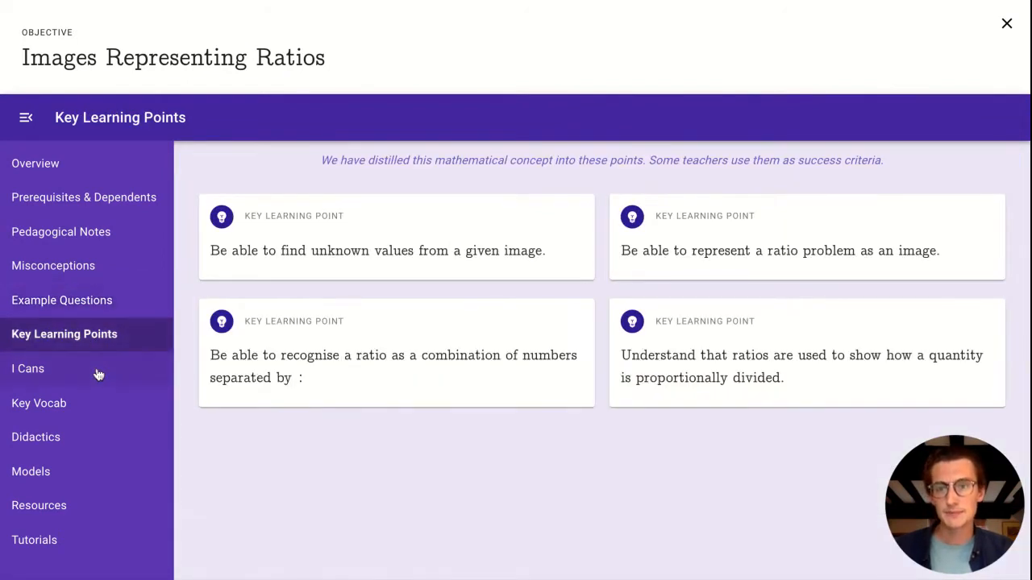
click(27, 368)
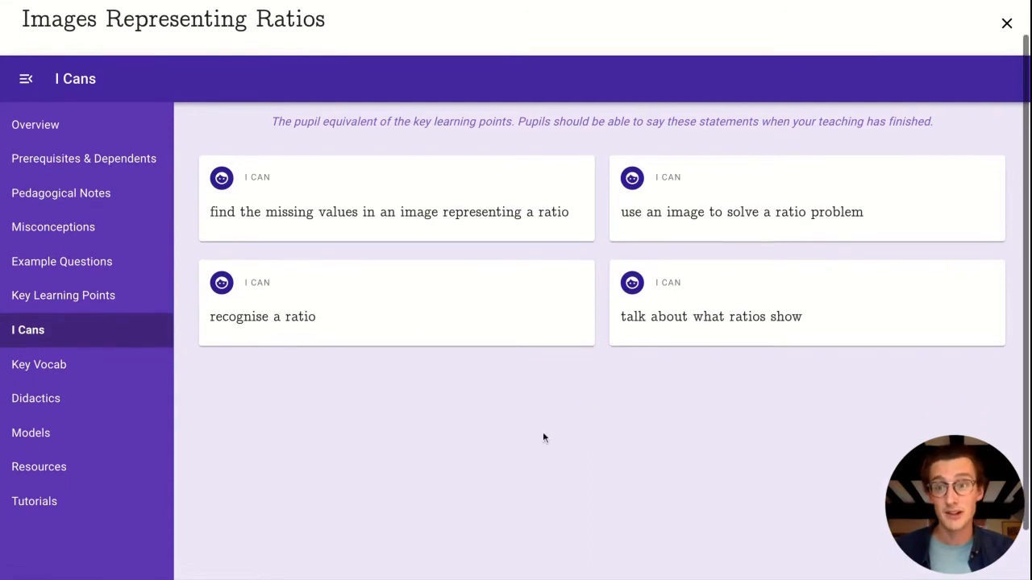
Browse the Key Vocab, Didactics, Models and Resources sections, ending on Tutorials.
click(38, 365)
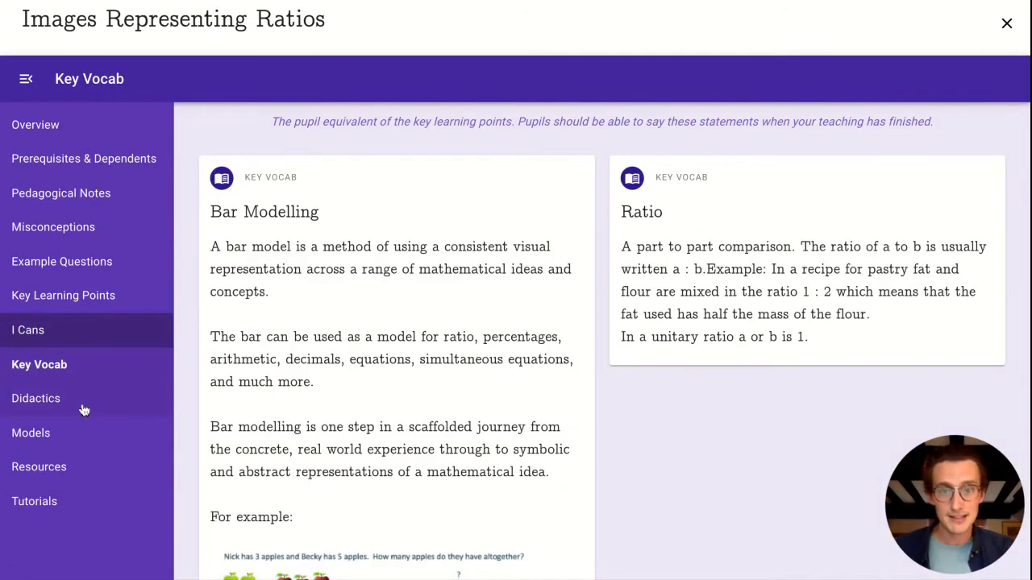
click(36, 398)
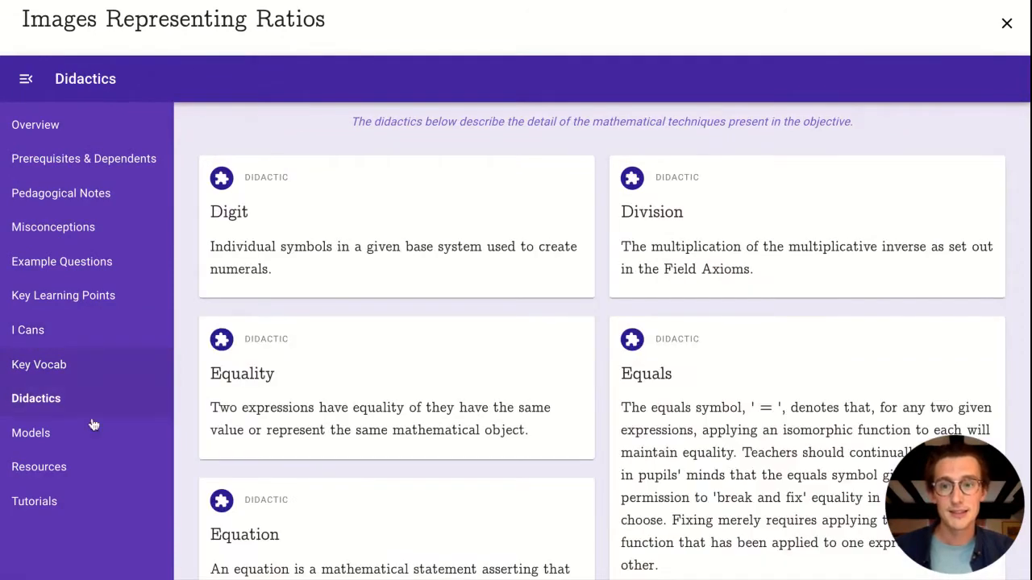
click(30, 433)
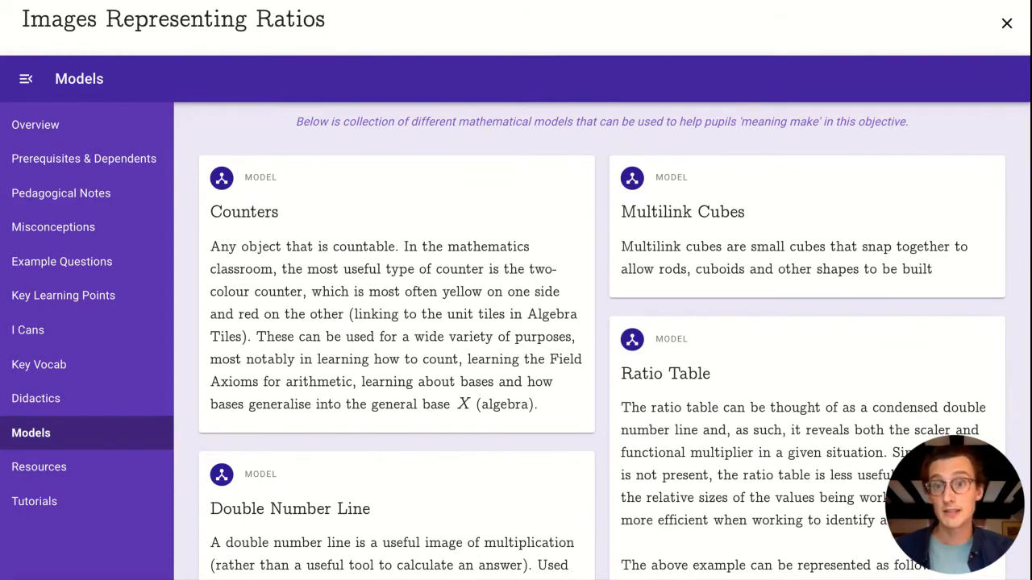
click(39, 466)
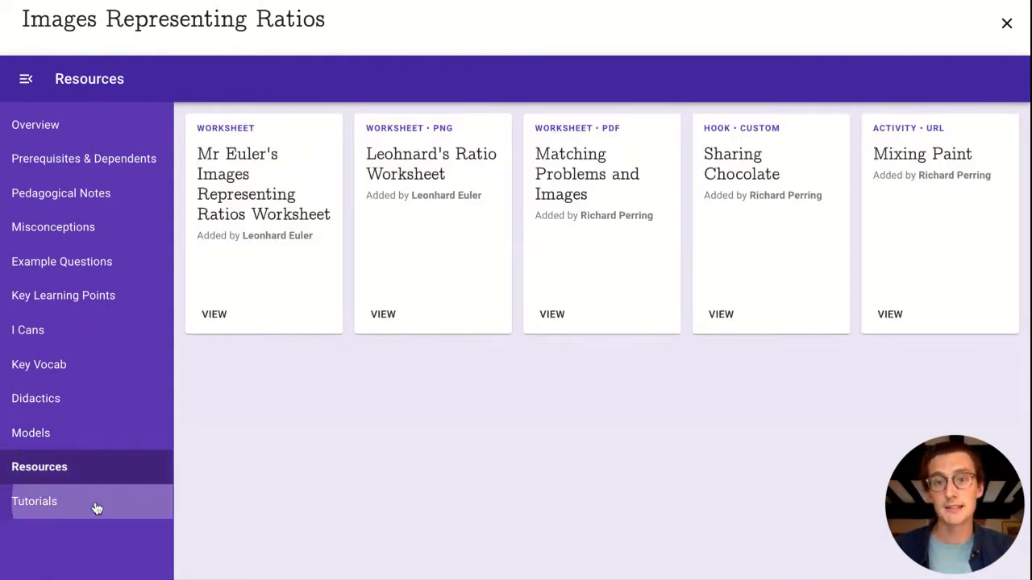
click(34, 501)
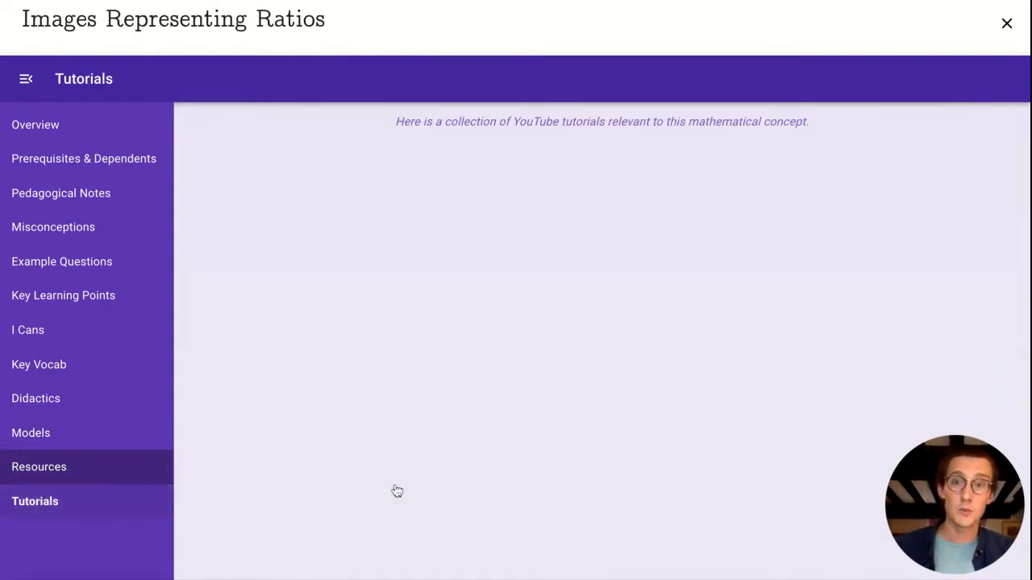
Close the Images Representing Ratios objective panel to return to unit 6.10's list.
click(34, 501)
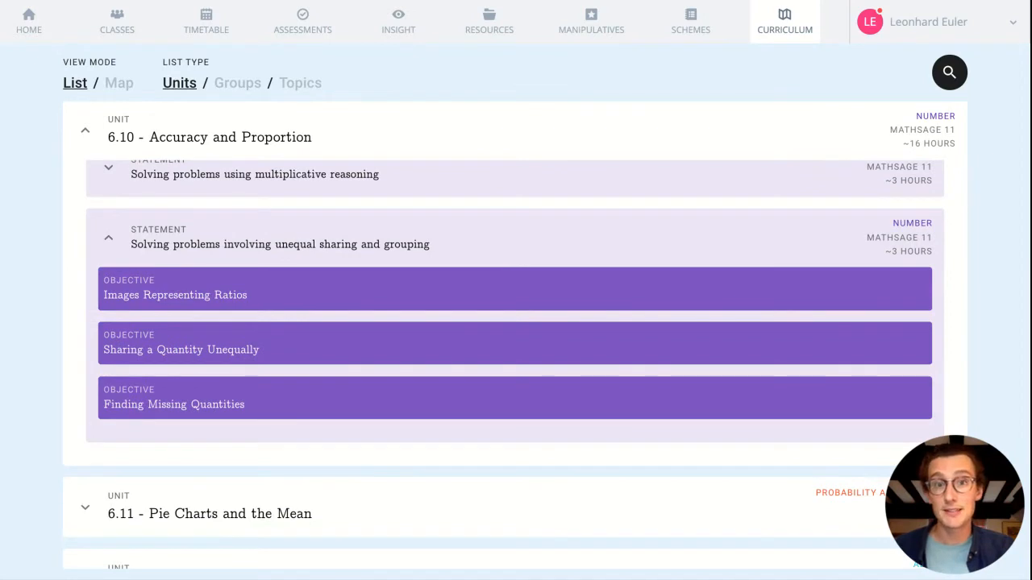
mouse_move(949, 72)
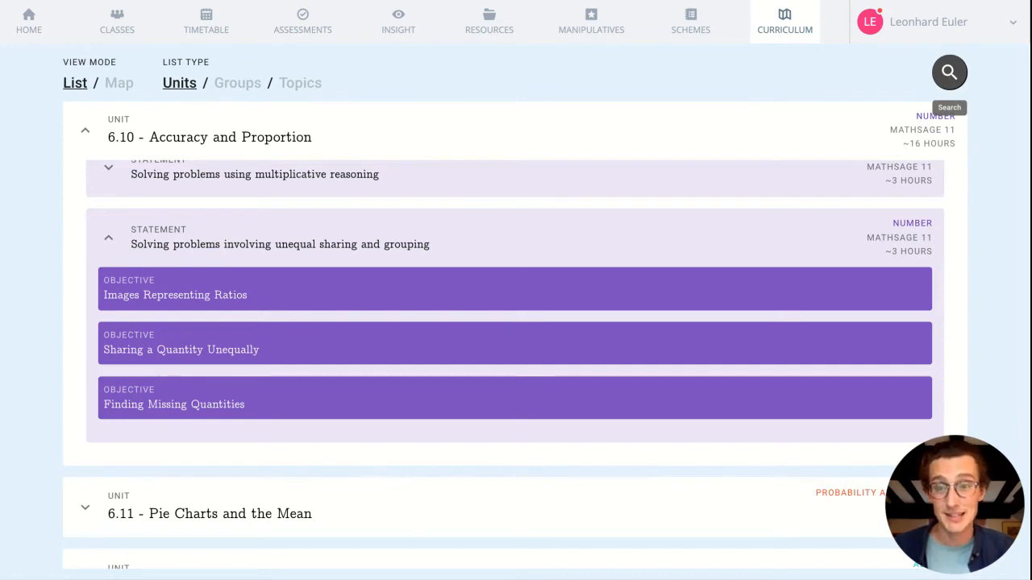
Search the curriculum objectives for 'pythagoras'.
click(948, 72)
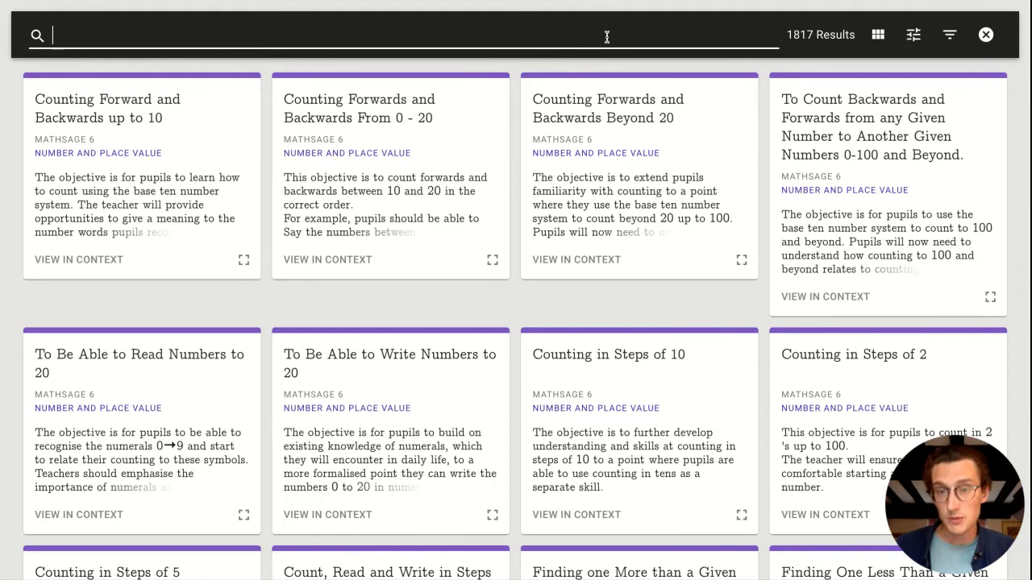
text(pythagoras)
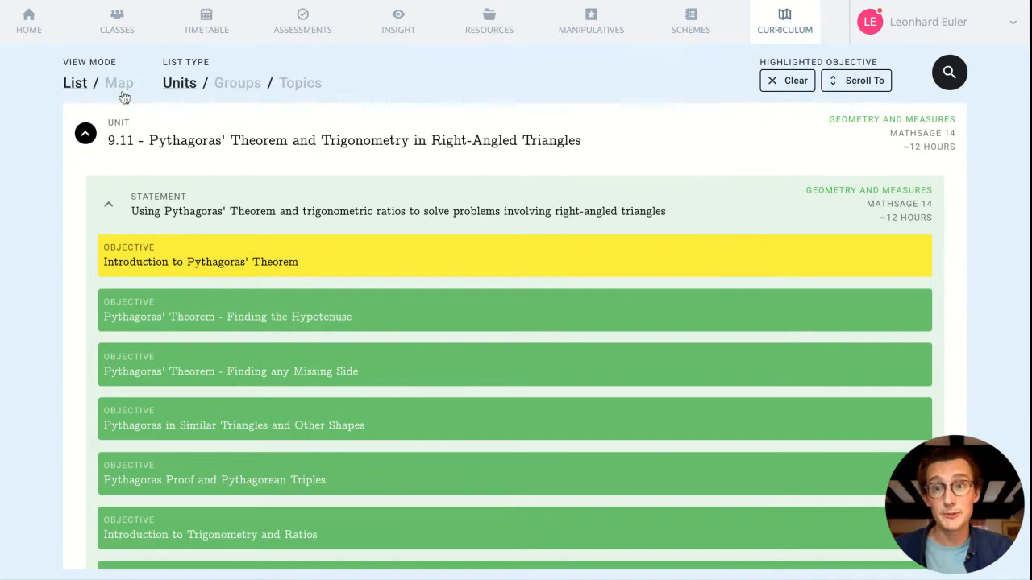
Switch View Mode to Map and drag to rotate the 3D curriculum map.
click(119, 83)
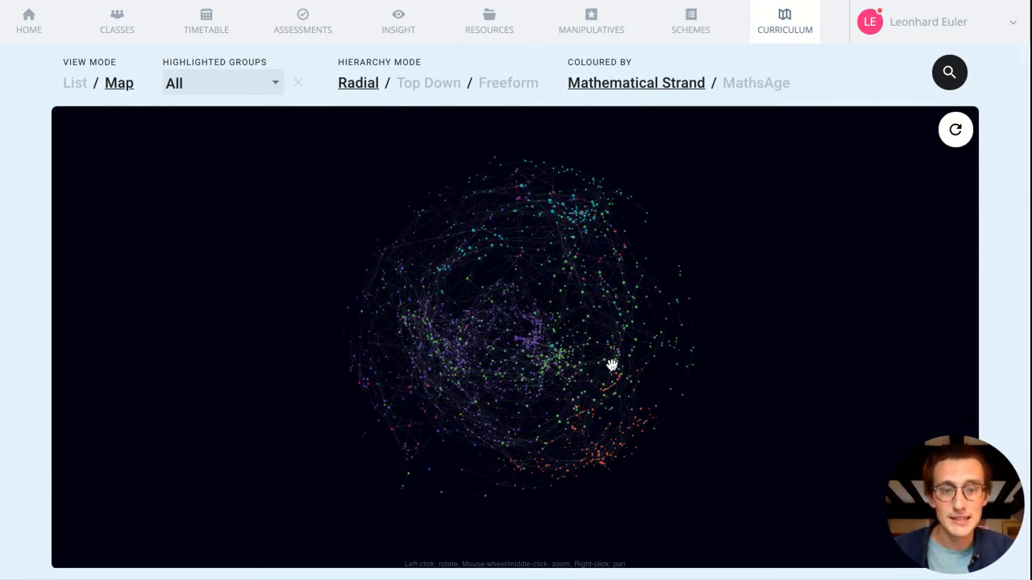
drag(611, 366, 630, 378)
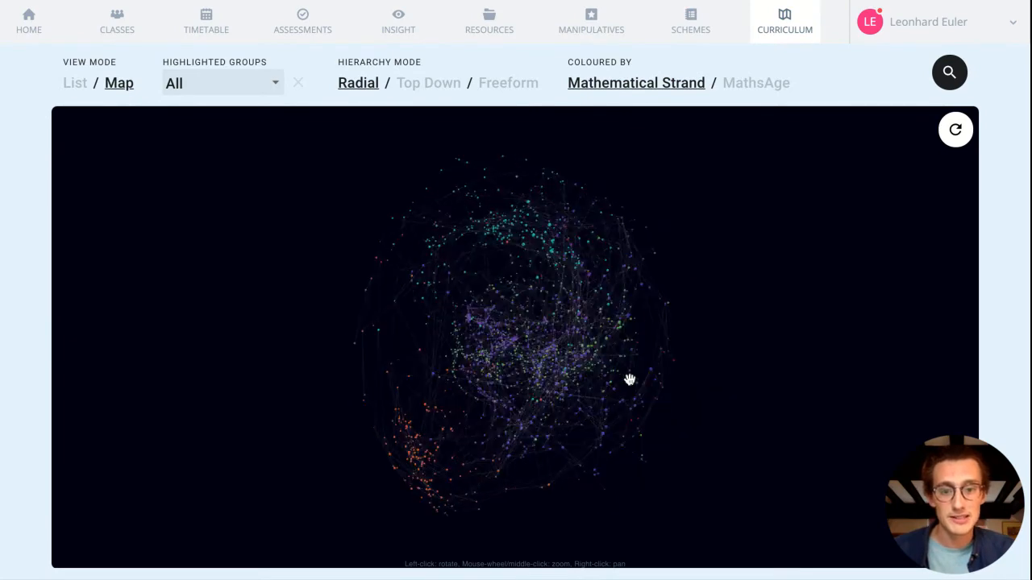